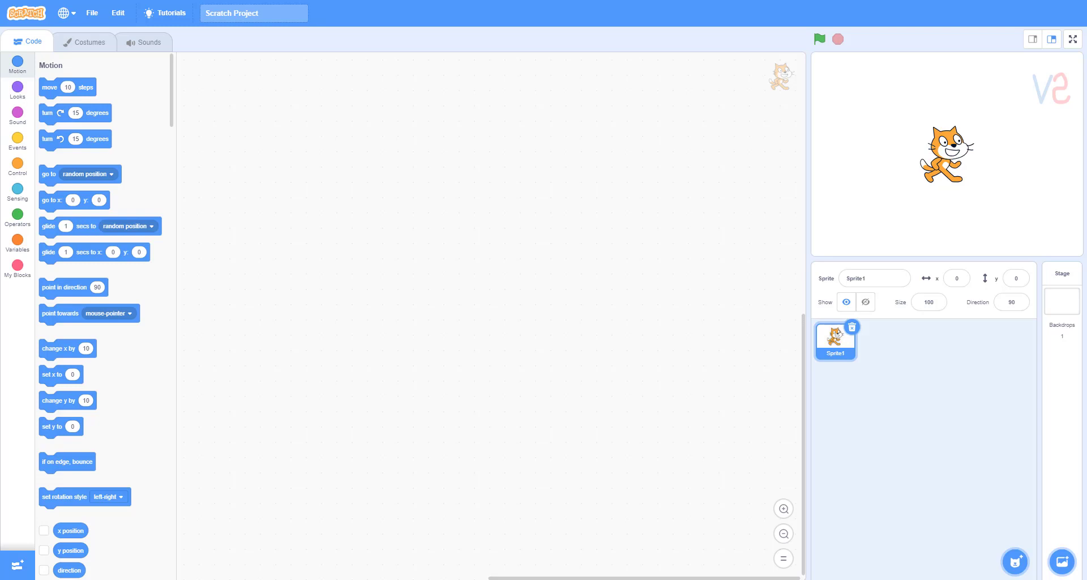
Delete the cat artwork from Sprite1's costumes, leaving costume1 blank
{"action": "left_click", "coordinate": [1061, 298]}
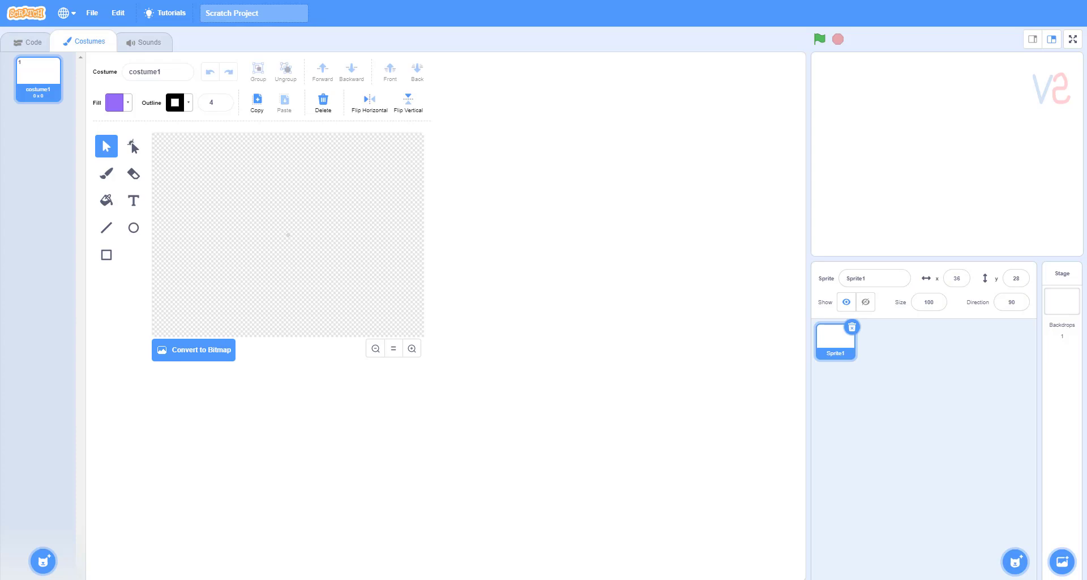
{"action": "left_click", "coordinate": [32, 42]}
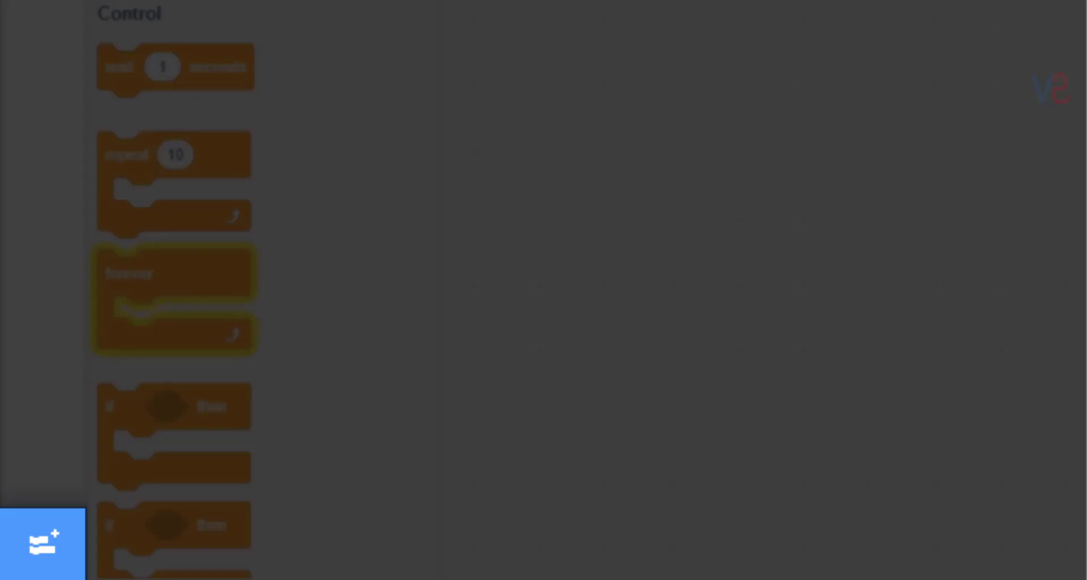
Add the Pen extension and attach a forever loop under 'when green flag clicked'
{"action": "left_click", "coordinate": [42, 542]}
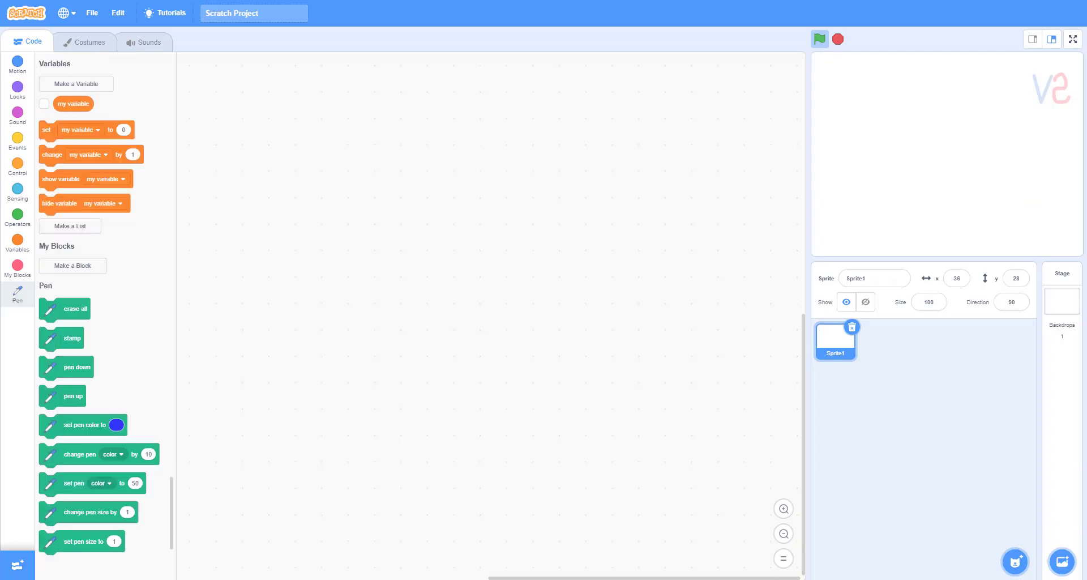
{"action": "left_click", "coordinate": [18, 142]}
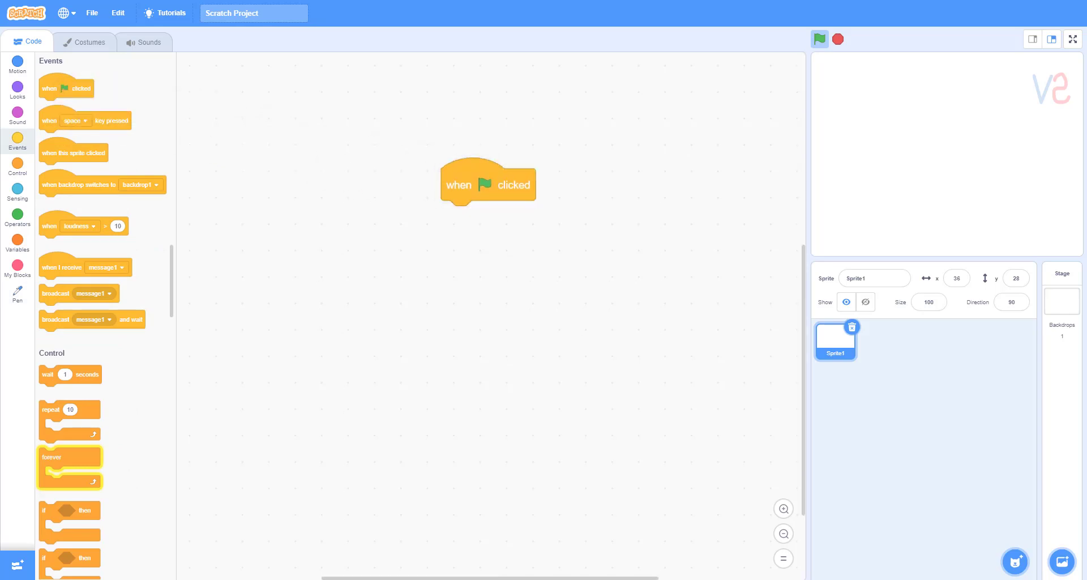
{"action": "left_click_drag", "start_coordinate": [69, 456], "coordinate": [472, 216]}
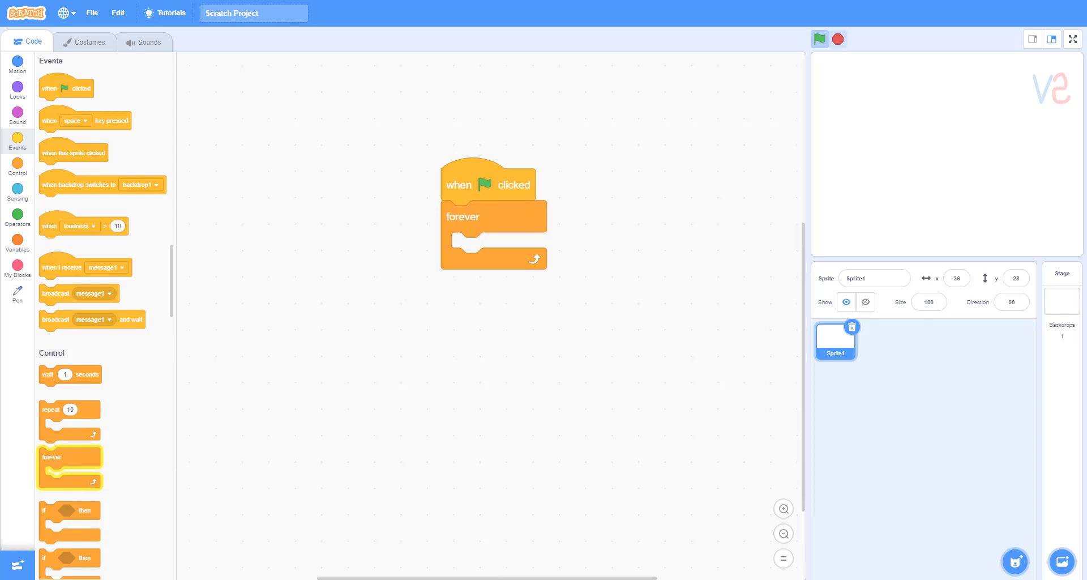
{"action": "scroll", "scroll_direction": "down", "scroll_amount": 3}
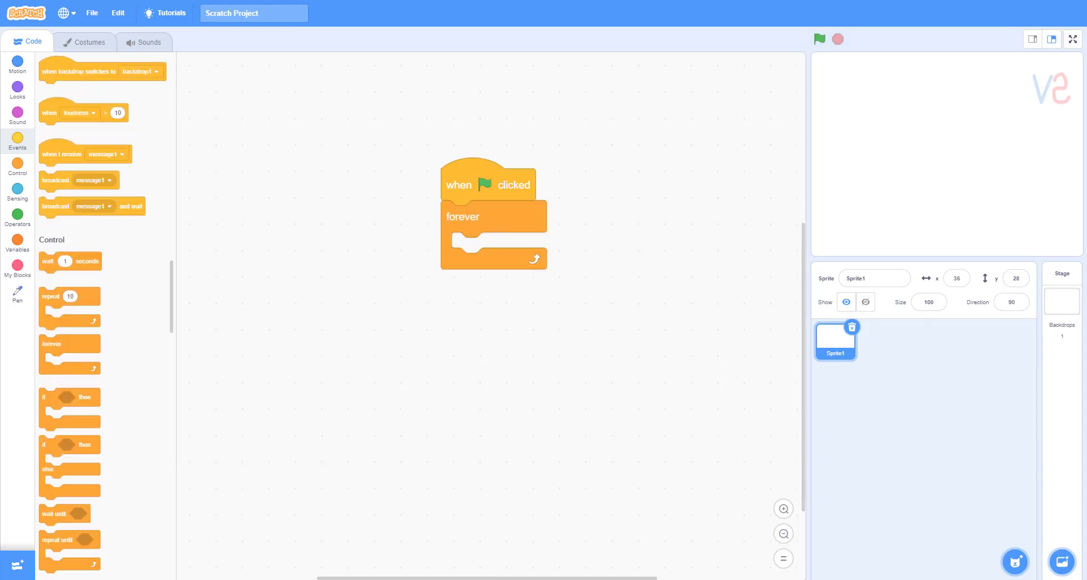
Place an if-else with a 'mouse down?' condition inside the forever loop
{"action": "left_click_drag", "start_coordinate": [69, 462], "coordinate": [485, 243]}
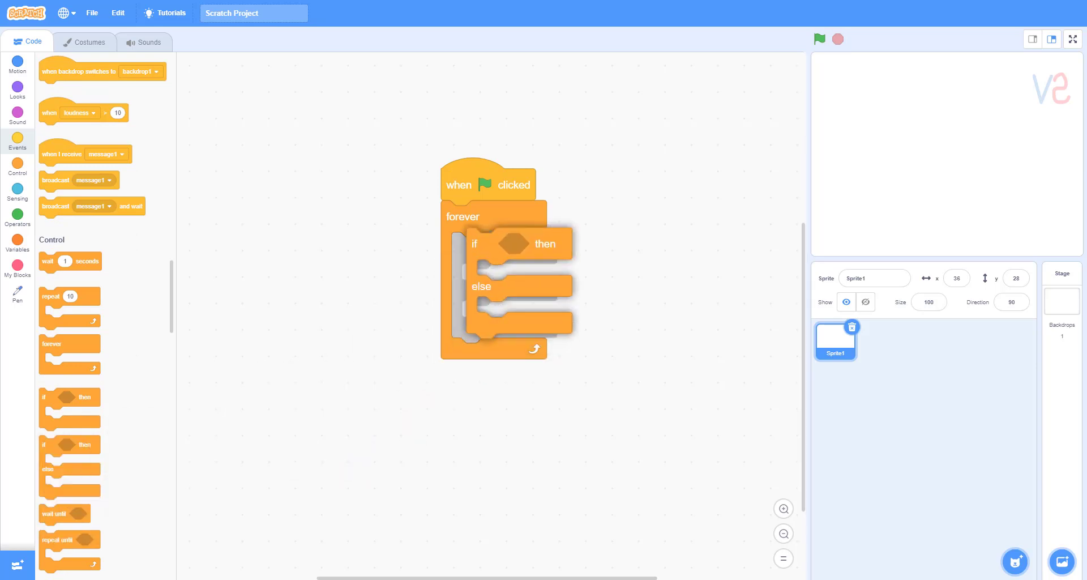
{"action": "left_click", "coordinate": [16, 193]}
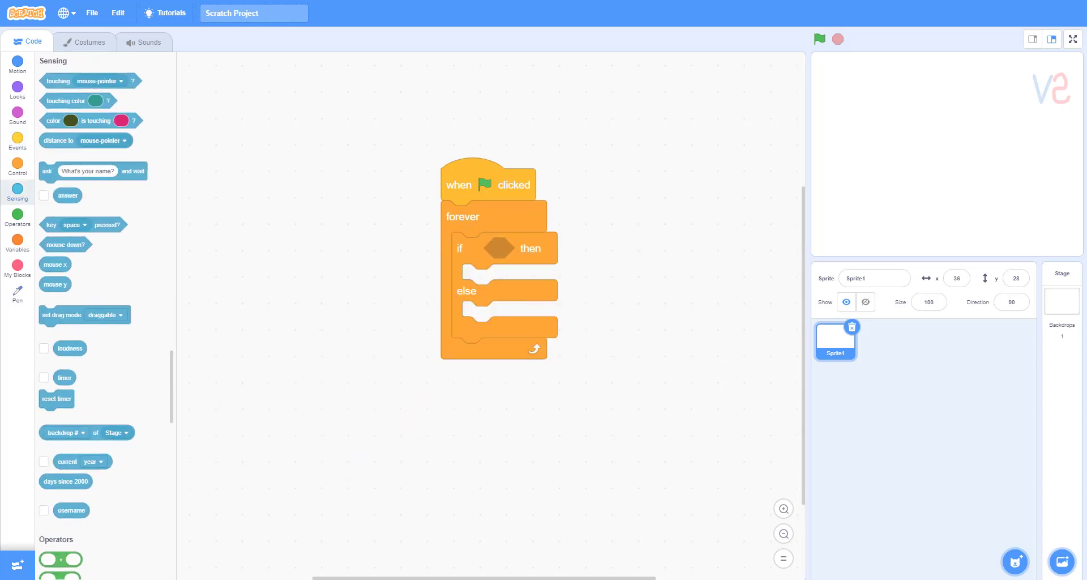
{"action": "left_click_drag", "start_coordinate": [65, 244], "coordinate": [503, 278]}
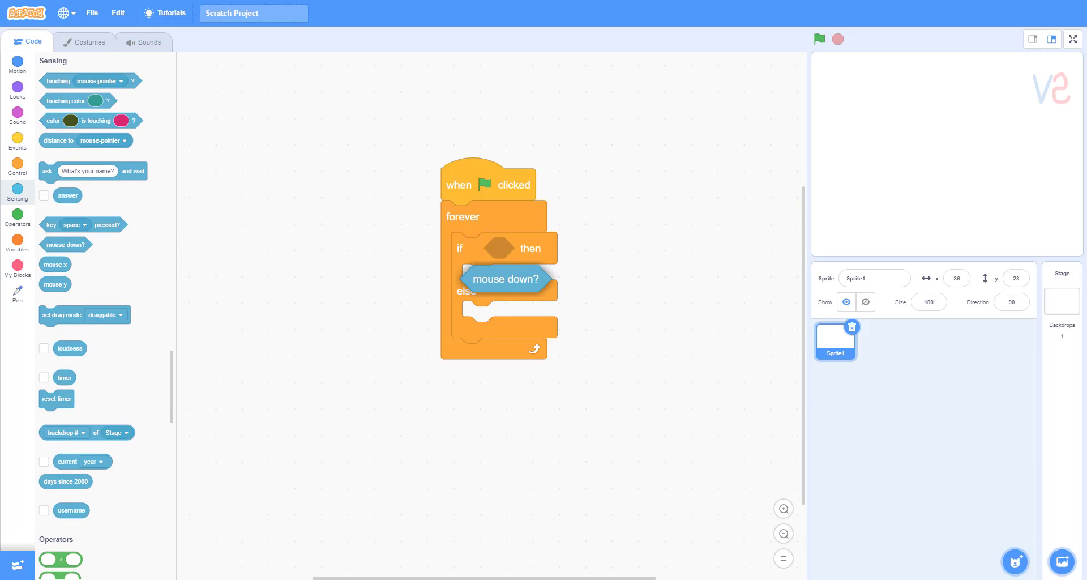
{"action": "left_click_drag", "start_coordinate": [505, 279], "coordinate": [529, 249]}
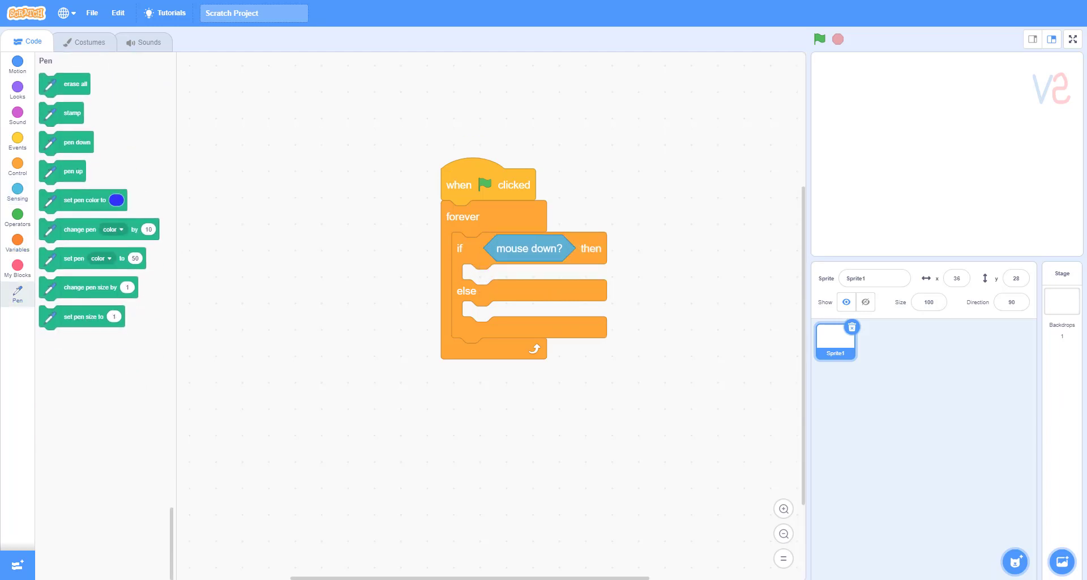
Put pen down and pen up in the branches and set pen colour to black first
{"action": "left_click_drag", "start_coordinate": [73, 143], "coordinate": [517, 292]}
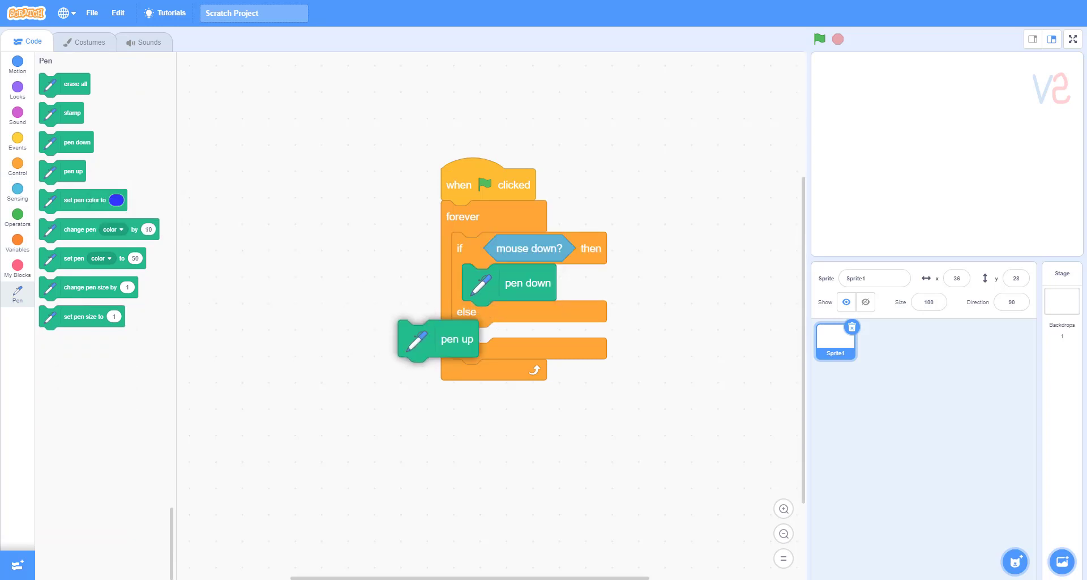
{"action": "left_click_drag", "start_coordinate": [457, 339], "coordinate": [520, 341]}
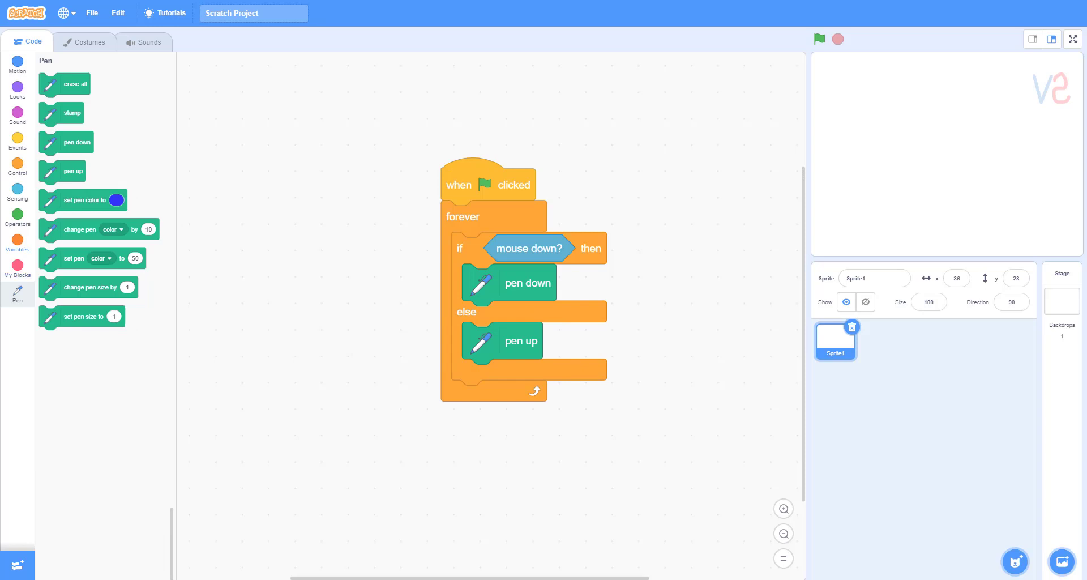
{"action": "left_click_drag", "start_coordinate": [83, 200], "coordinate": [397, 172]}
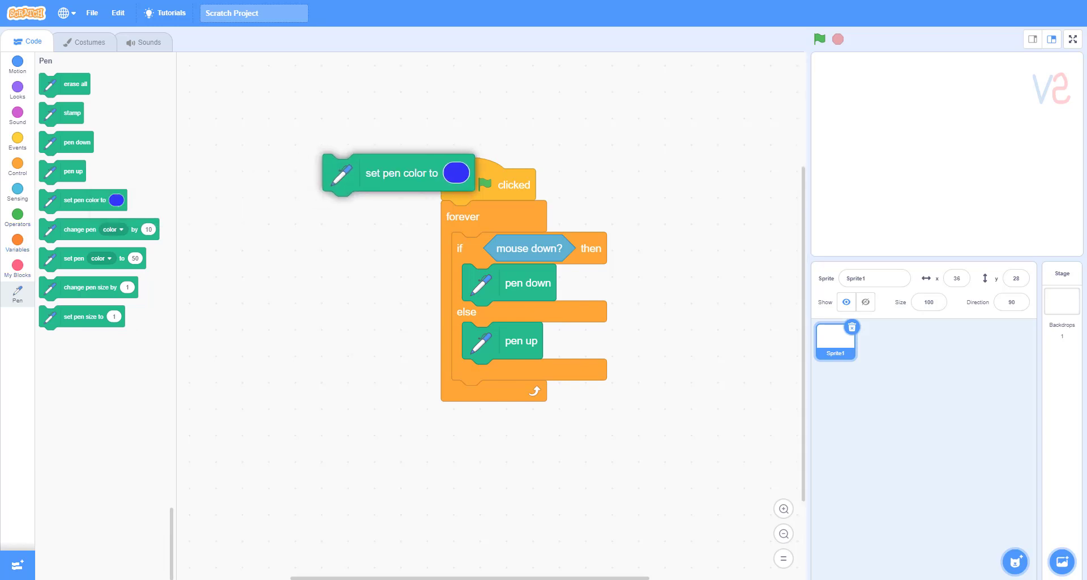
{"action": "left_click", "coordinate": [573, 220]}
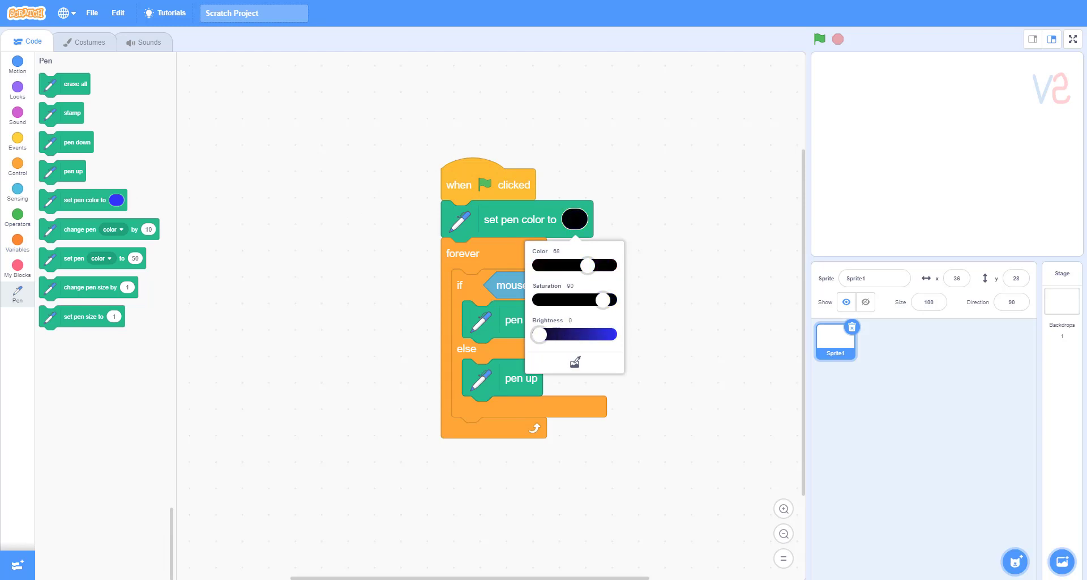
Add 'go to mouse-pointer' atop the loop, then test-draw black lines and stop
{"action": "left_click", "coordinate": [16, 63]}
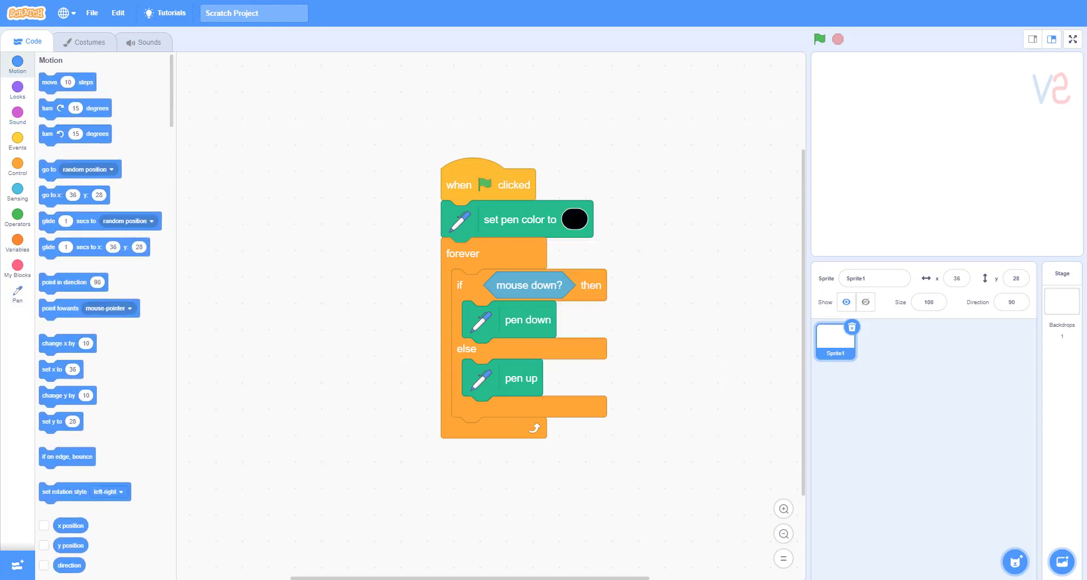
{"action": "left_click_drag", "start_coordinate": [79, 168], "coordinate": [494, 284]}
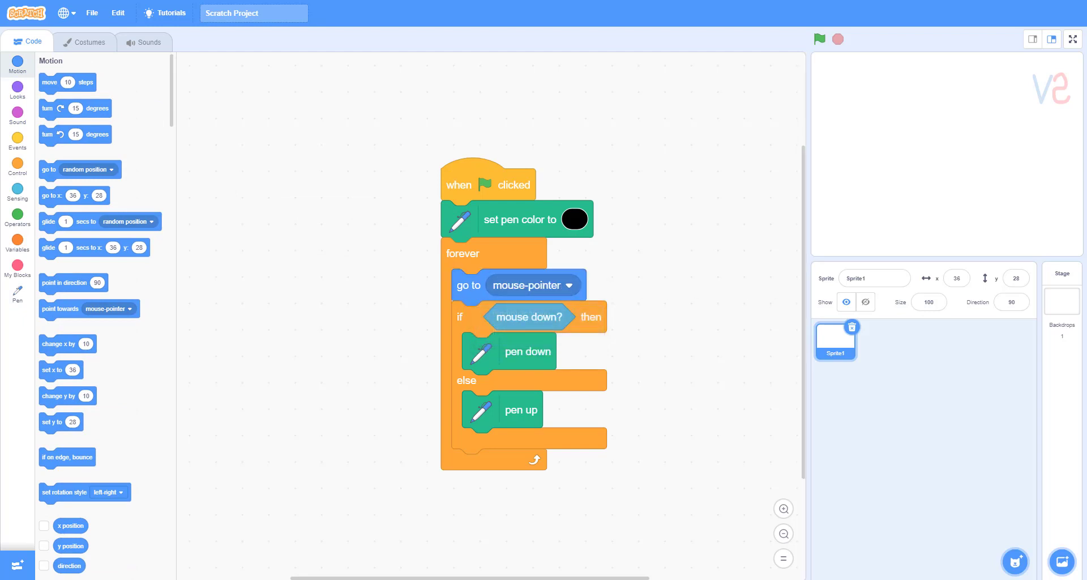
{"action": "left_click", "coordinate": [820, 39]}
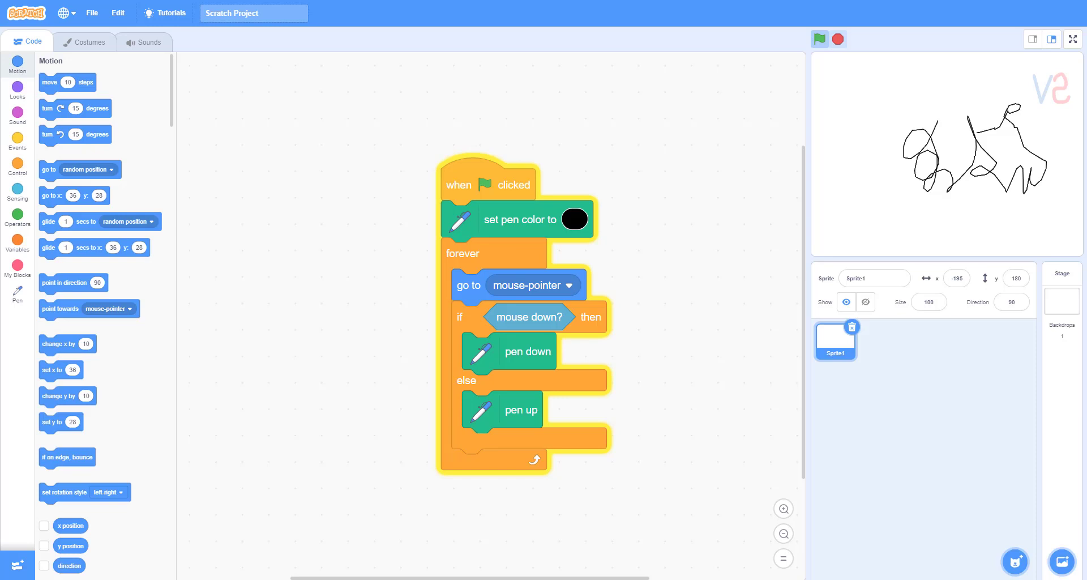
{"action": "left_click", "coordinate": [819, 39]}
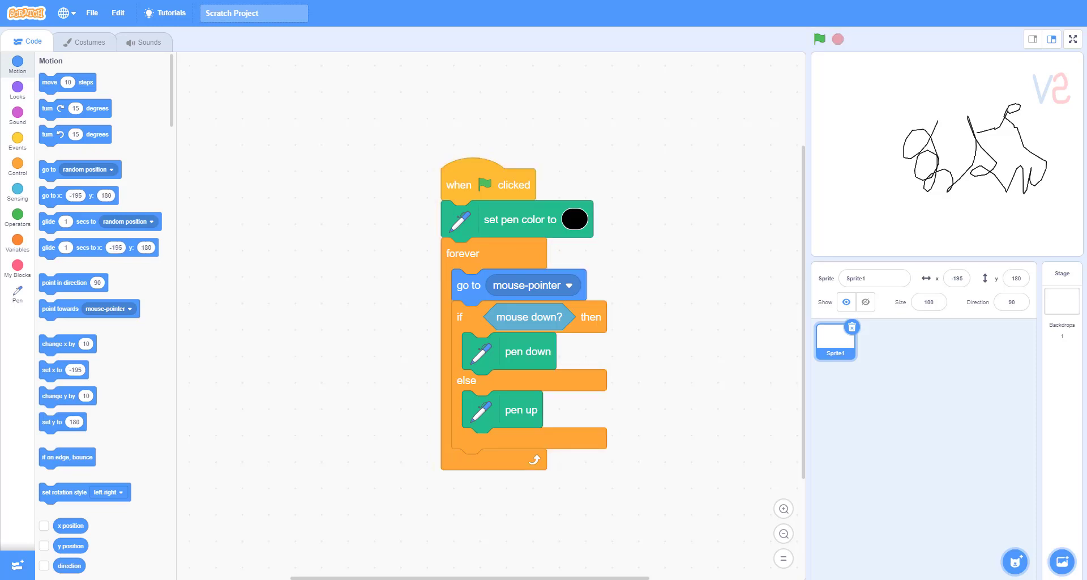
Add the Button3 sprite with a flag-started forever-if script and a 'mouse down?' check
{"action": "left_click", "coordinate": [1014, 562]}
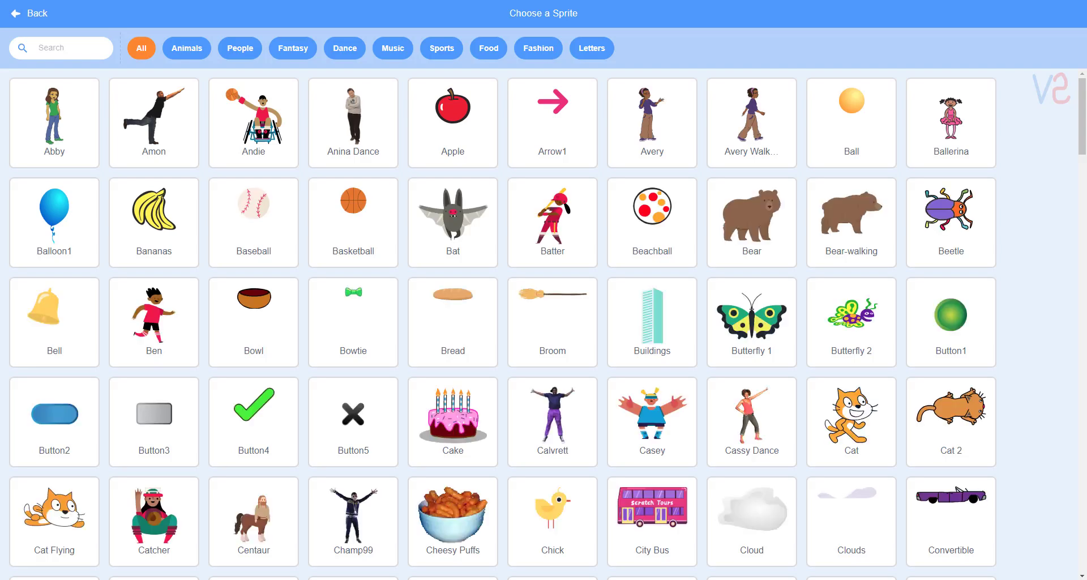
{"action": "left_click", "coordinate": [153, 422]}
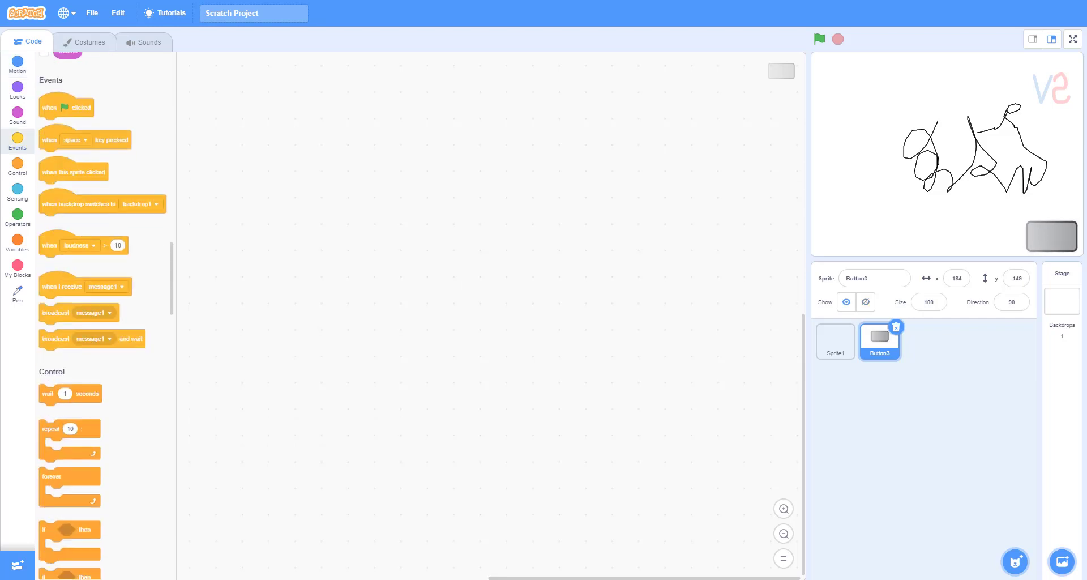
{"action": "left_click_drag", "start_coordinate": [66, 106], "coordinate": [453, 144]}
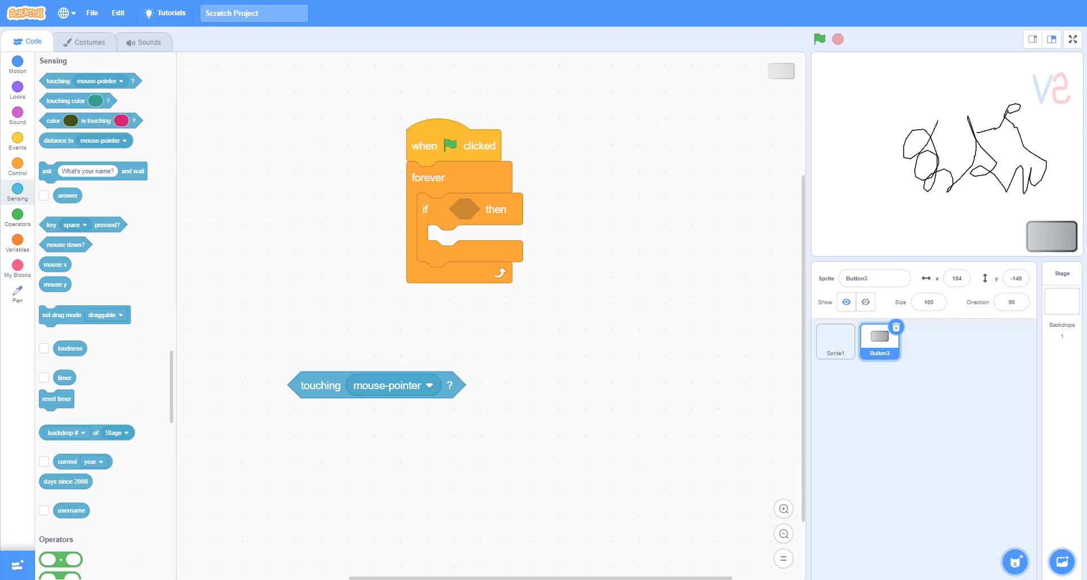
{"action": "left_click_drag", "start_coordinate": [66, 244], "coordinate": [544, 382]}
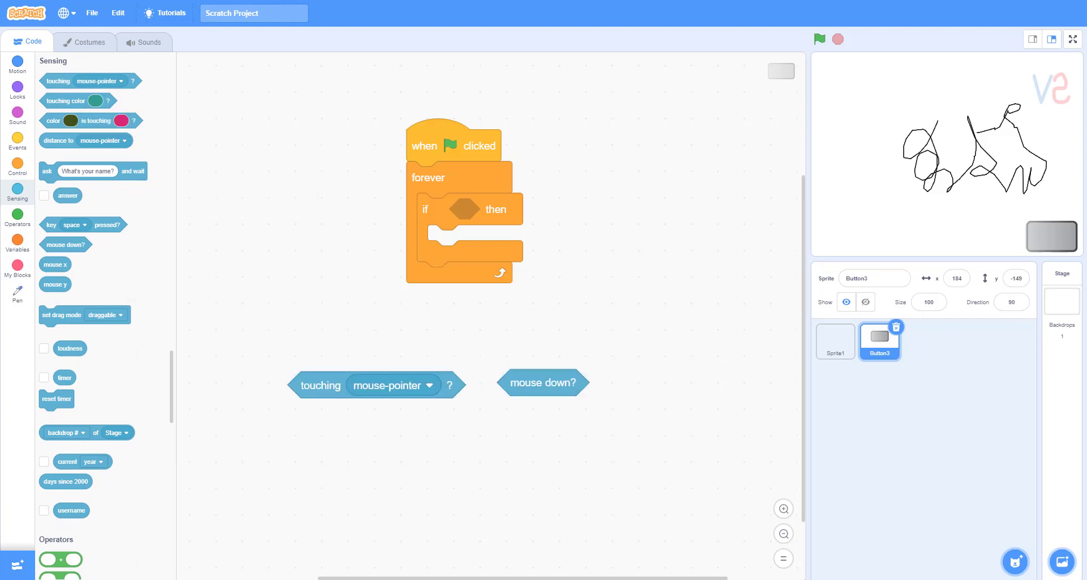
Put the Pen 'erase all' block inside the button's if block
{"action": "left_click", "coordinate": [17, 217]}
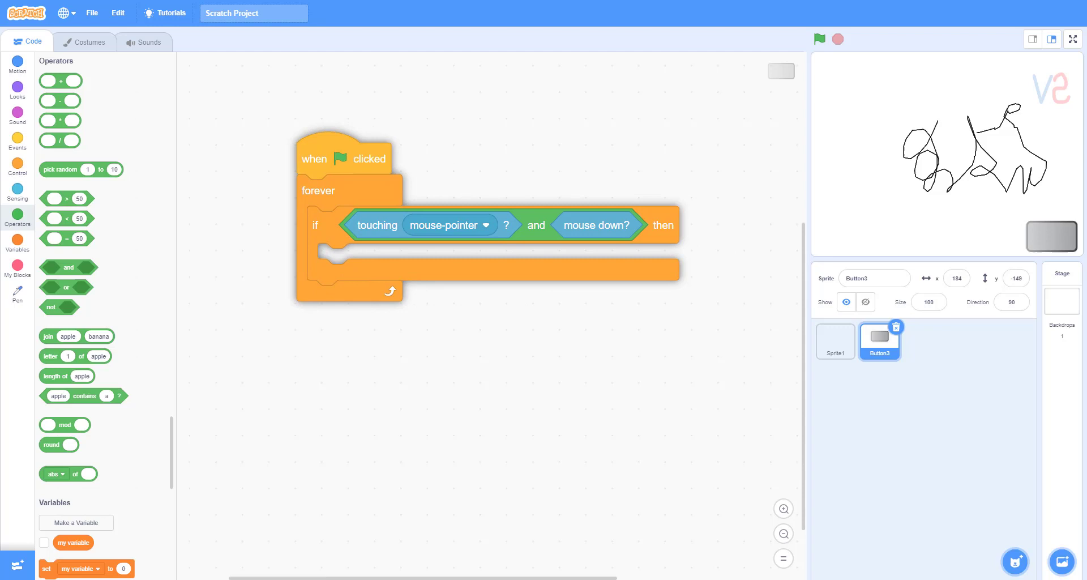
{"action": "left_click", "coordinate": [17, 282]}
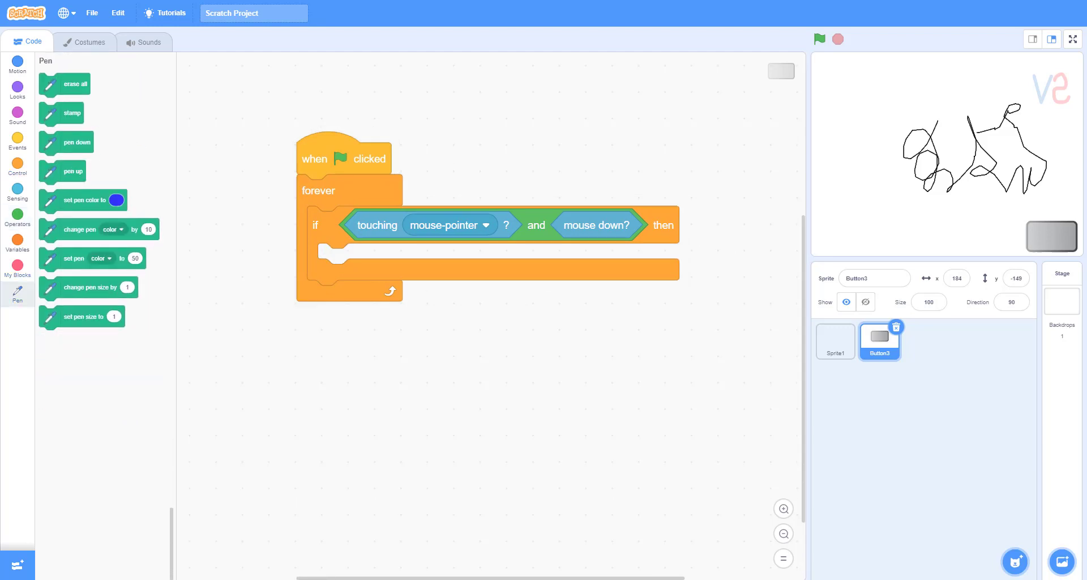
{"action": "left_click_drag", "start_coordinate": [76, 84], "coordinate": [358, 262]}
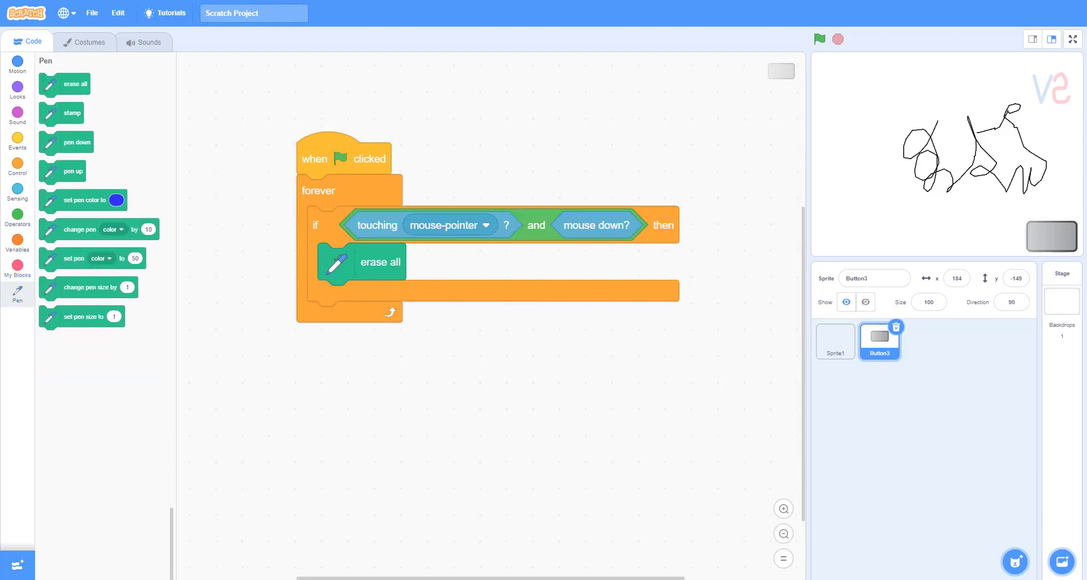
Run the project, scribble on the stage, and clear it with the grey button
{"action": "left_click", "coordinate": [819, 38]}
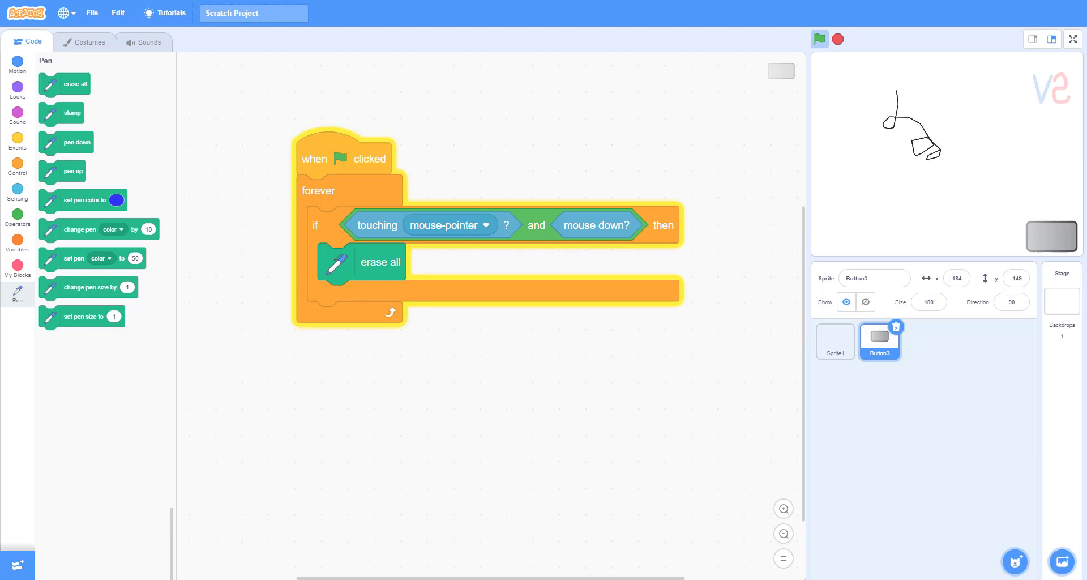
{"action": "left_click", "coordinate": [820, 38]}
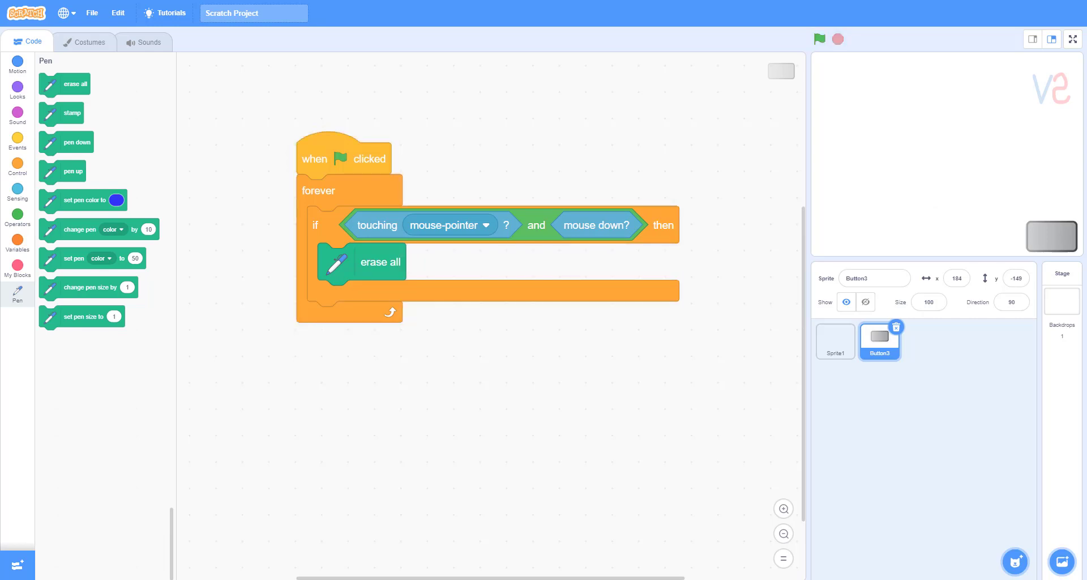
{"action": "left_click", "coordinate": [17, 239]}
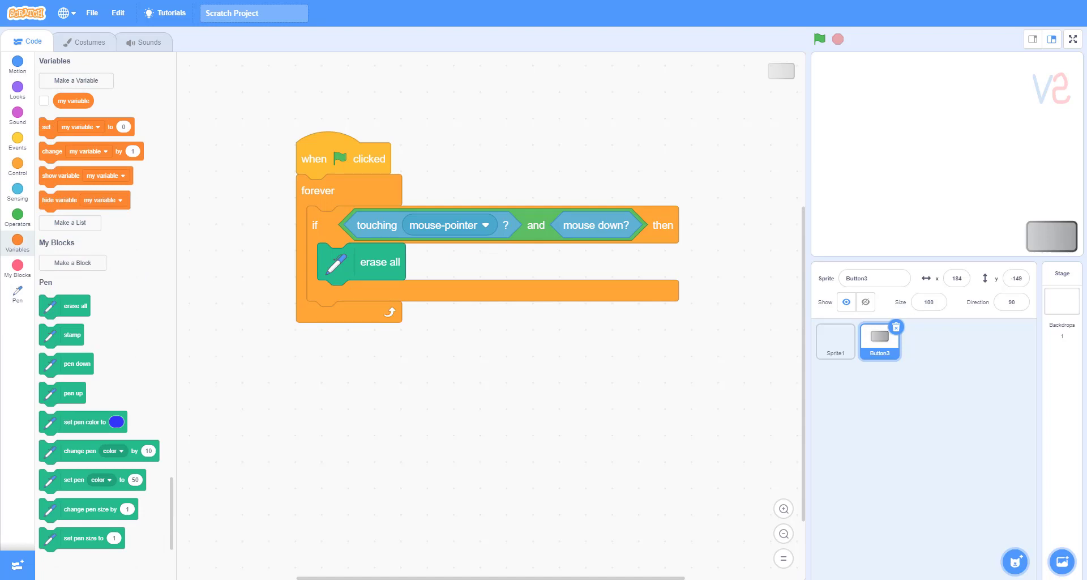
Make a variable named brushSize for all sprites
{"action": "type", "text": "brushSize"}
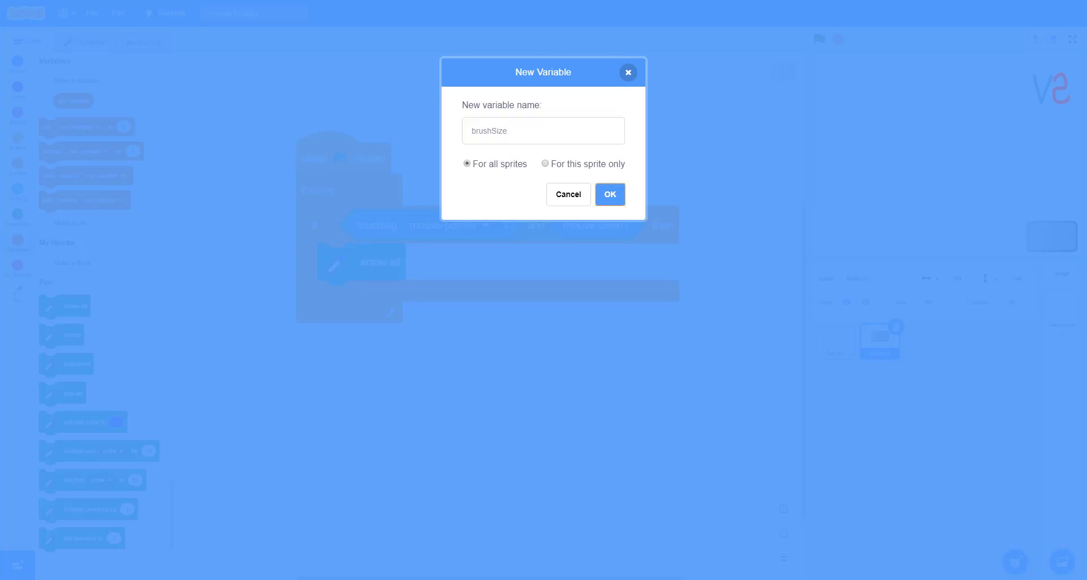
{"action": "left_click", "coordinate": [609, 194]}
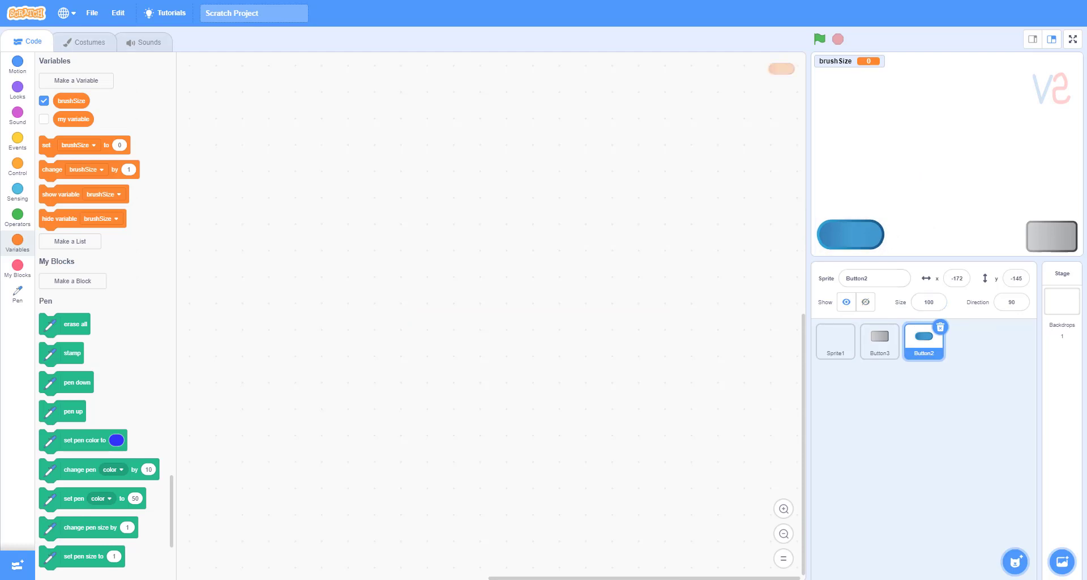
Give the blue button a forever-if with 'touching mouse-pointer and mouse down?' condition
{"action": "left_click", "coordinate": [16, 139]}
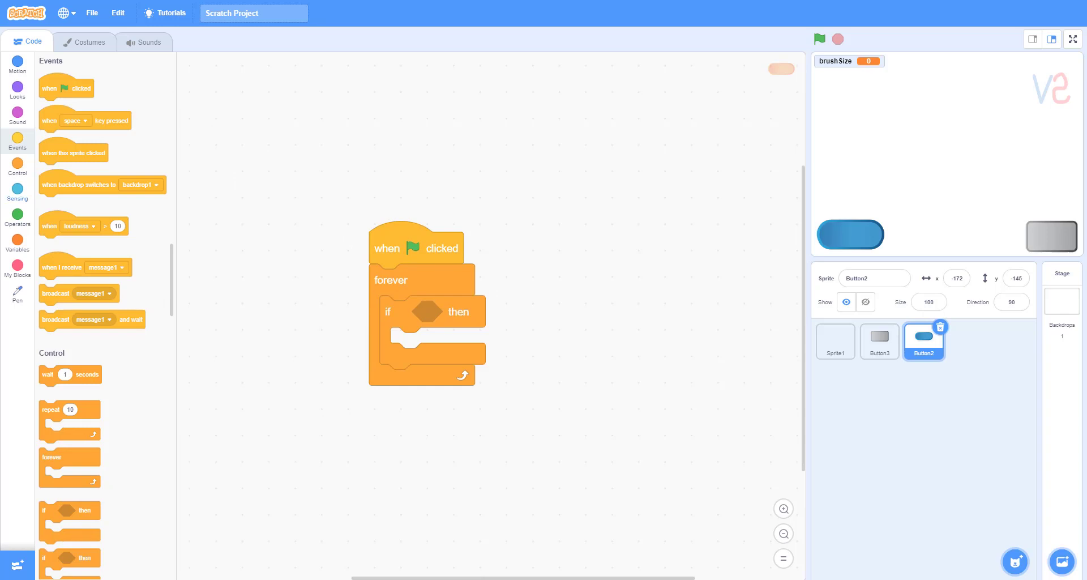
{"action": "left_click", "coordinate": [16, 215]}
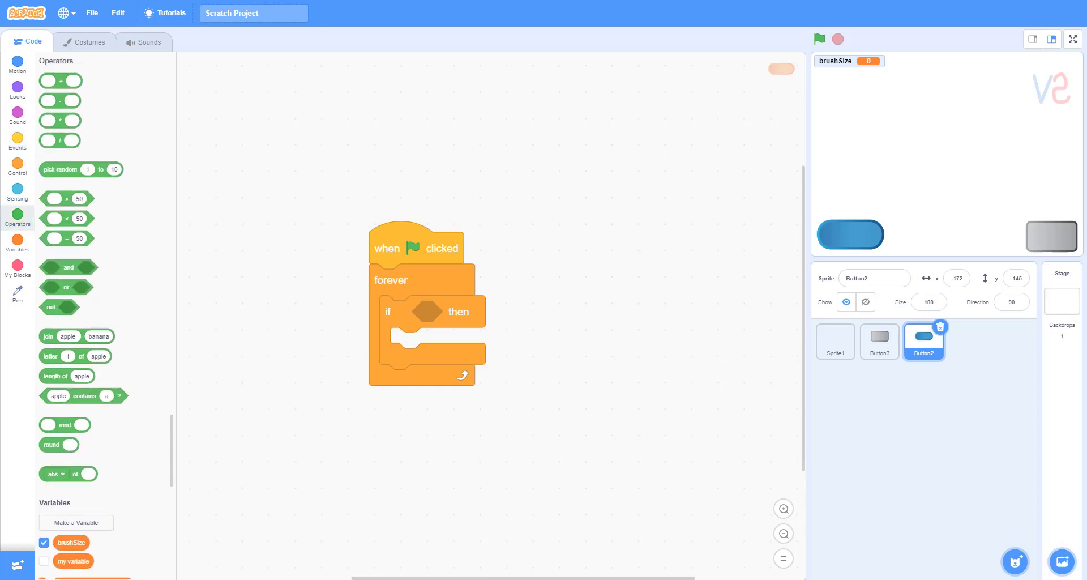
{"action": "left_click_drag", "start_coordinate": [67, 268], "coordinate": [312, 444]}
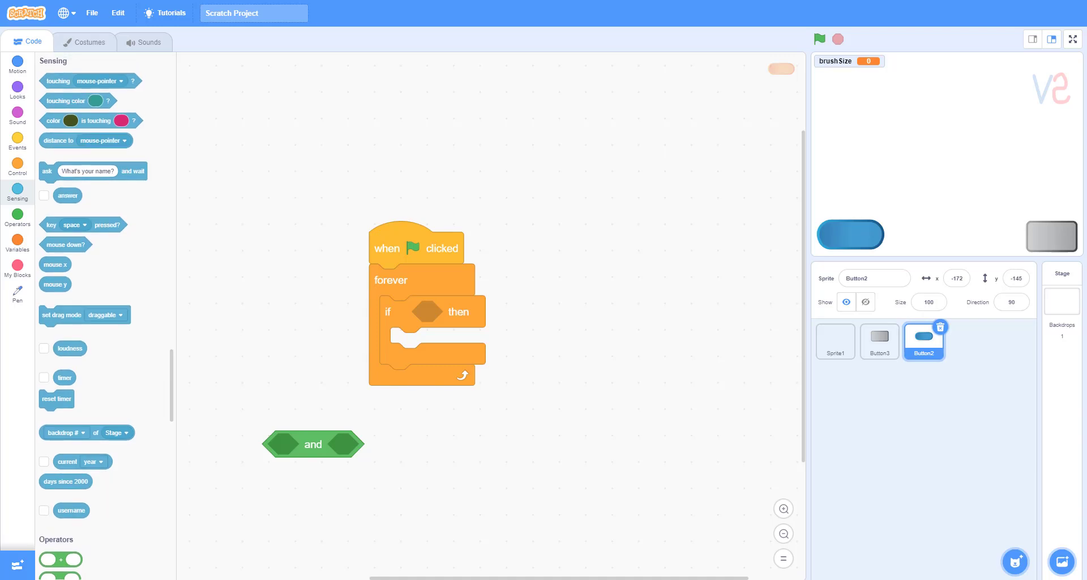
{"action": "left_click_drag", "start_coordinate": [88, 80], "coordinate": [302, 446]}
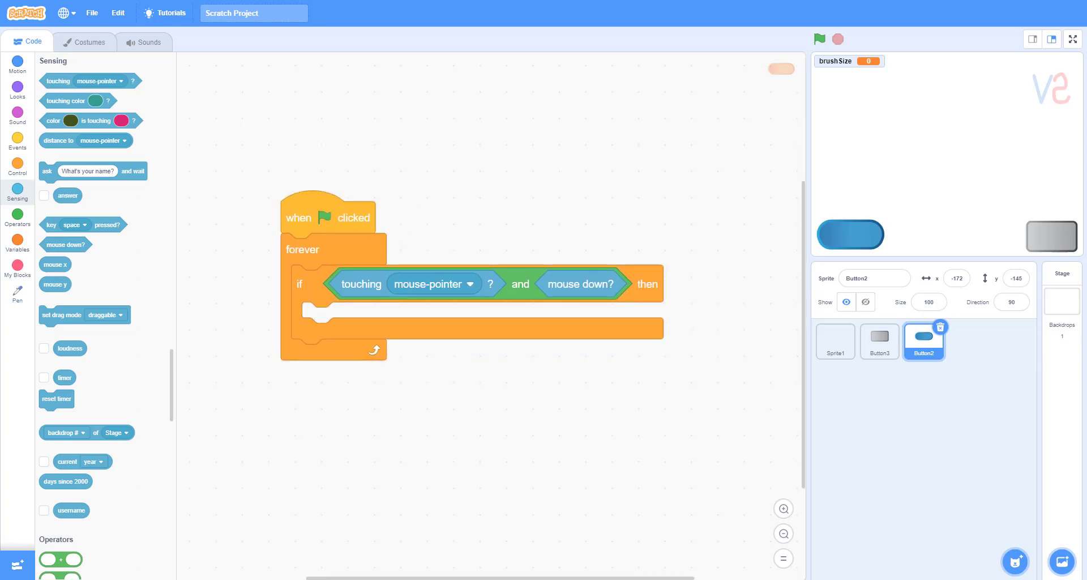
Add 'change brushSize by 1' inside the if and duplicate the button sprite
{"action": "left_click", "coordinate": [16, 241]}
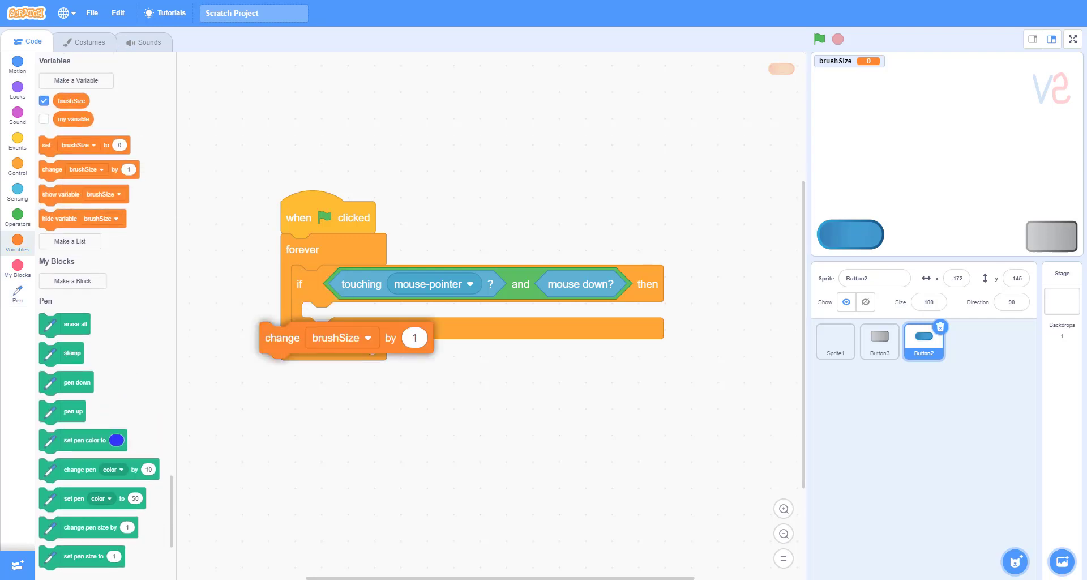
{"action": "left_click_drag", "start_coordinate": [281, 337], "coordinate": [324, 318]}
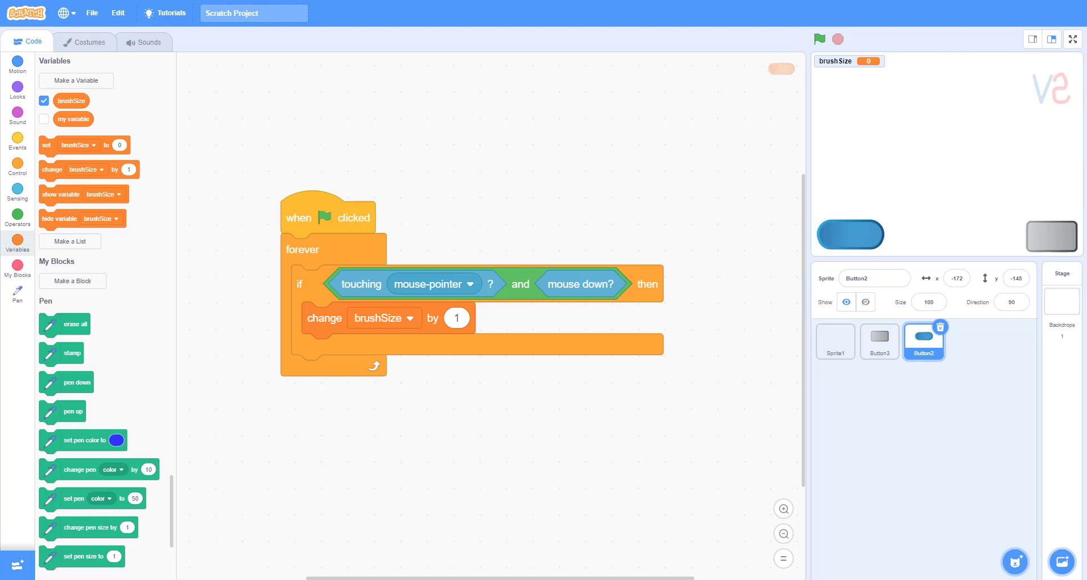
{"action": "right_click", "coordinate": [923, 340]}
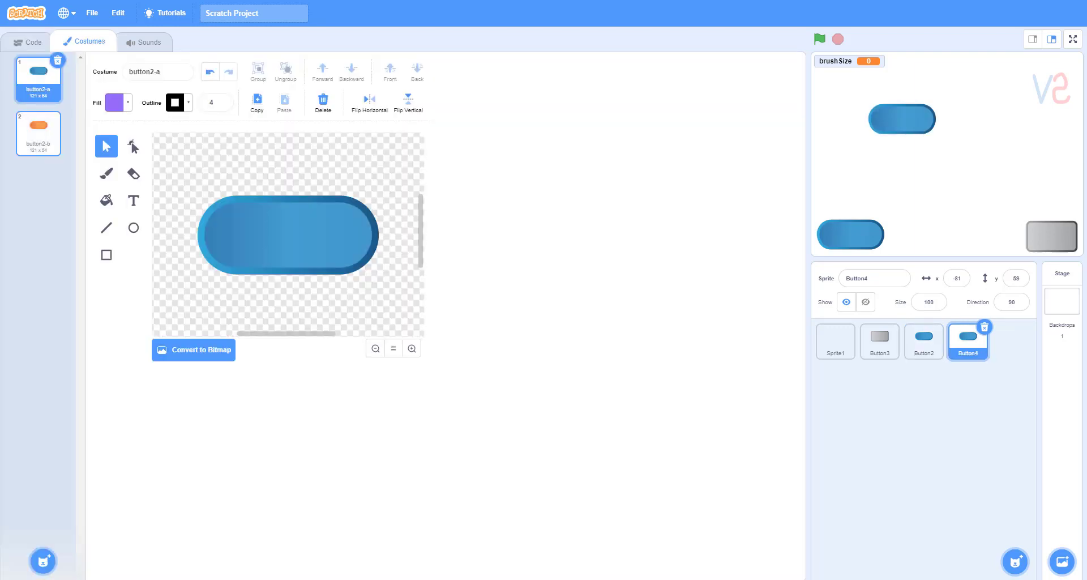
Switch the copied button to its orange costume and change brushSize by -1
{"action": "left_click", "coordinate": [28, 42]}
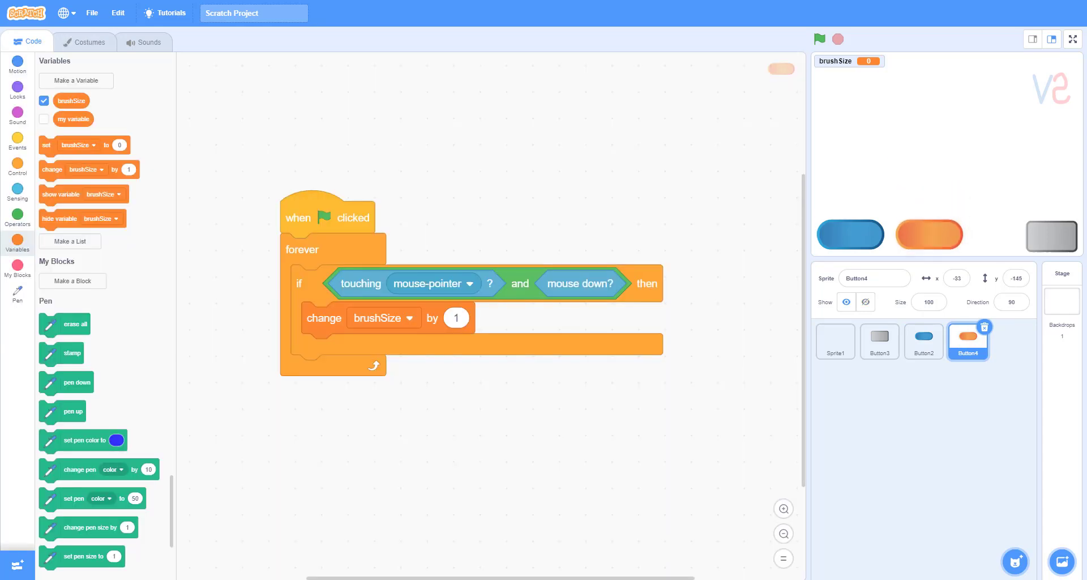
{"action": "left_click", "coordinate": [456, 318]}
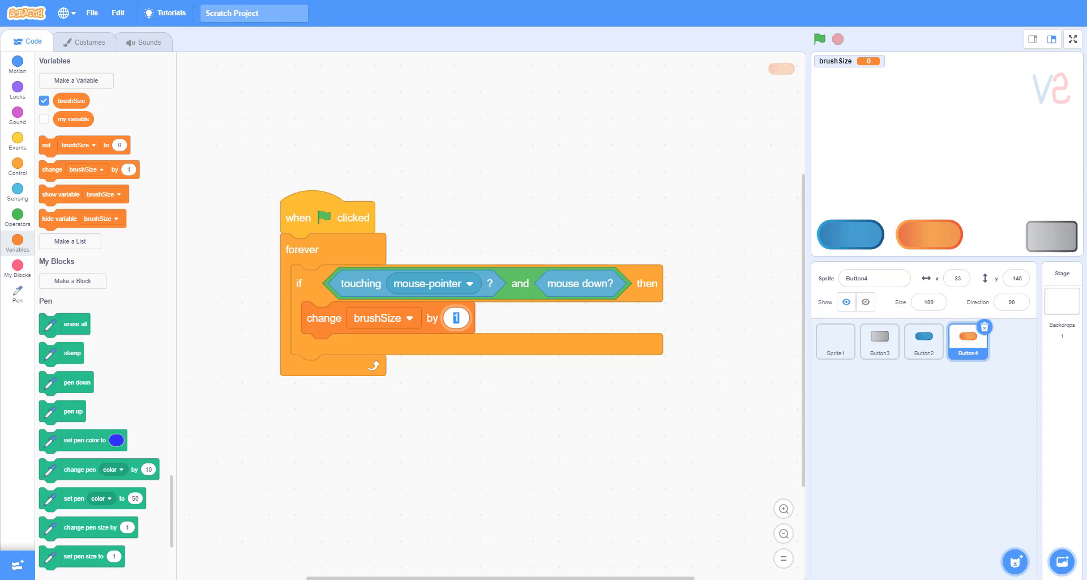
{"action": "left_click", "coordinate": [455, 317]}
{"action": "type", "text": "-1"}
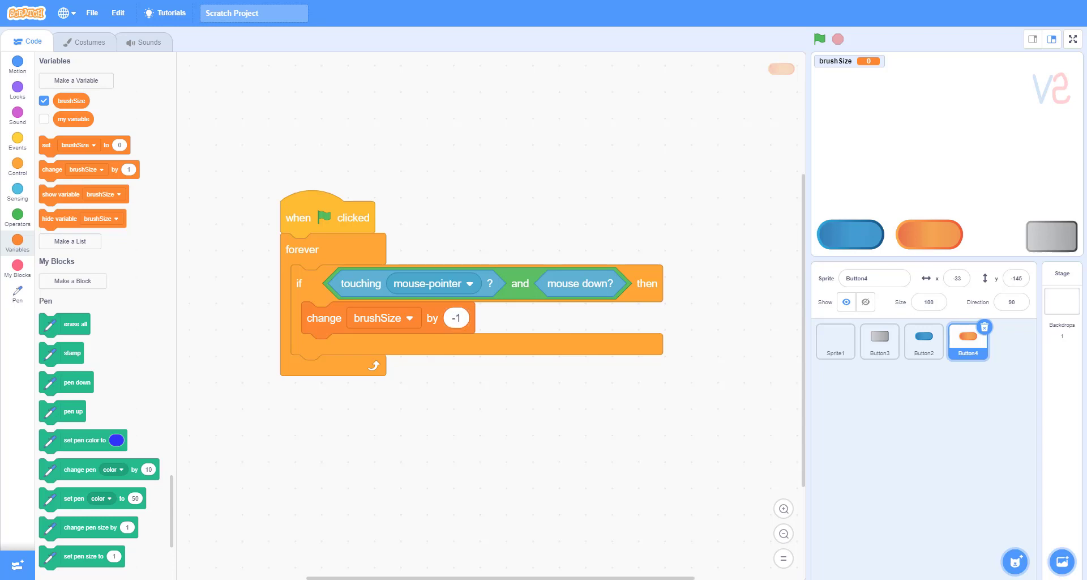
{"action": "left_click", "coordinate": [17, 192]}
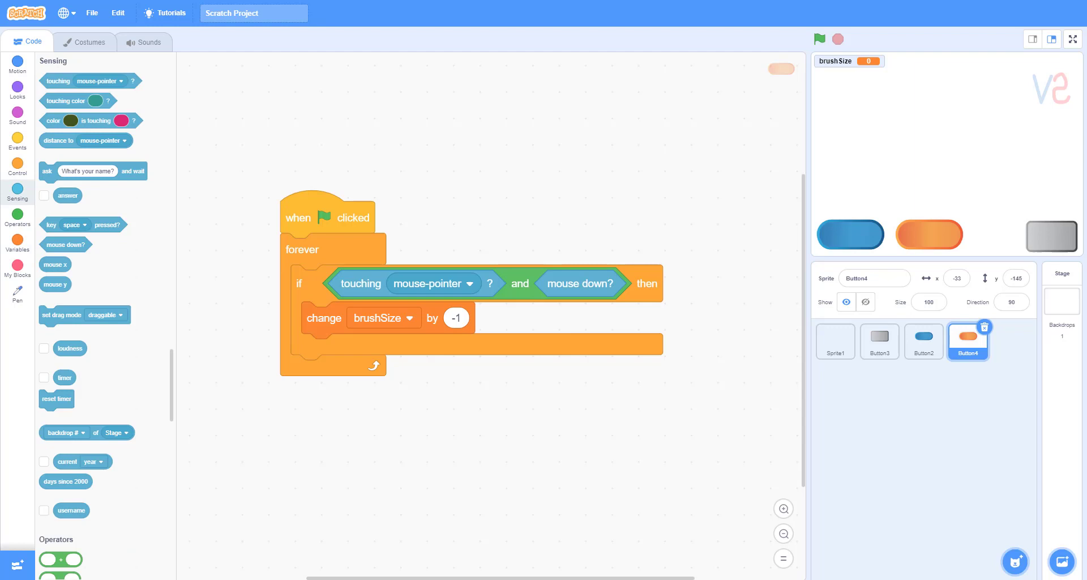
Drop the brushSize reporter into Sprite1's 'set pen size to' block
{"action": "left_click", "coordinate": [835, 341]}
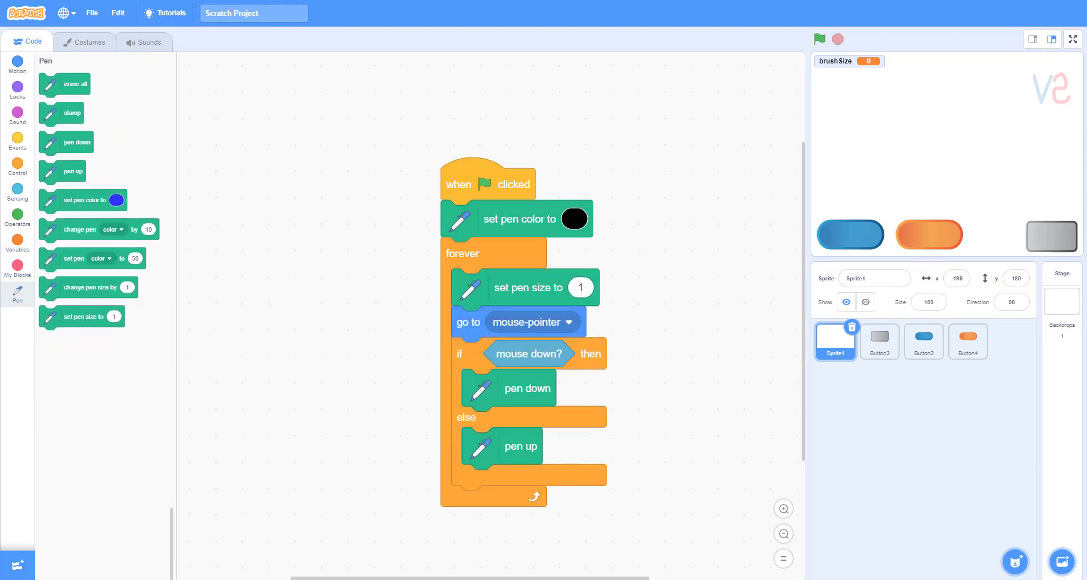
{"action": "left_click", "coordinate": [17, 236]}
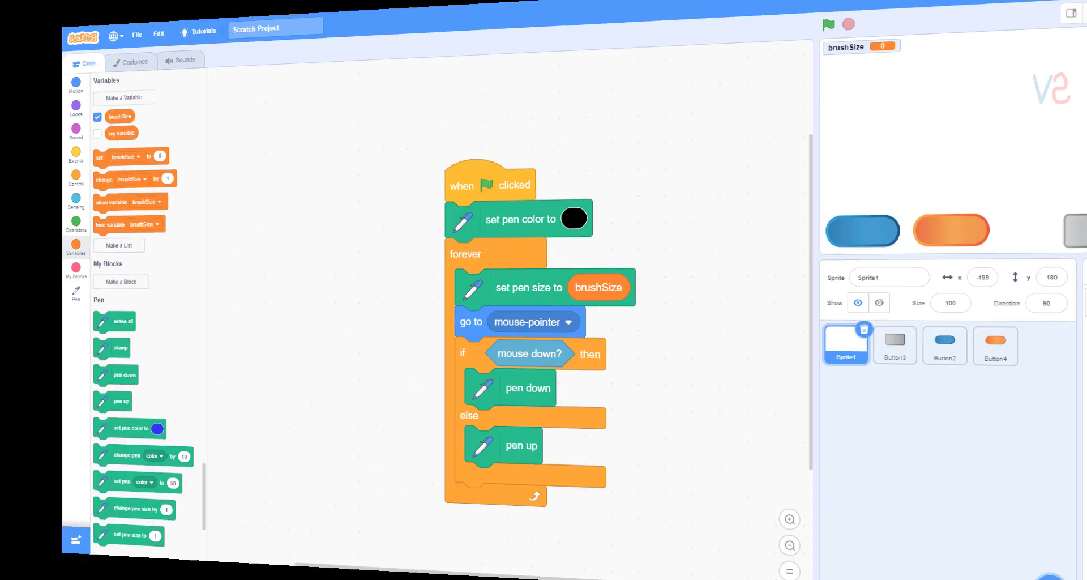
{"action": "left_click", "coordinate": [1074, 25]}
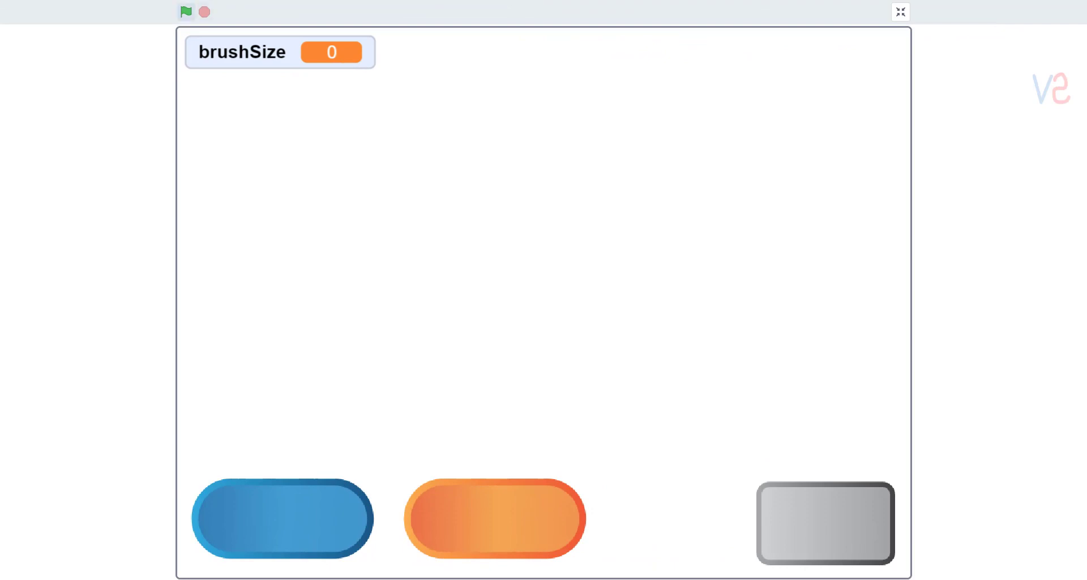
Raise brushSize to 4 with the blue button and draw a thicker stroke
{"action": "left_click_drag", "start_coordinate": [455, 181], "coordinate": [624, 223]}
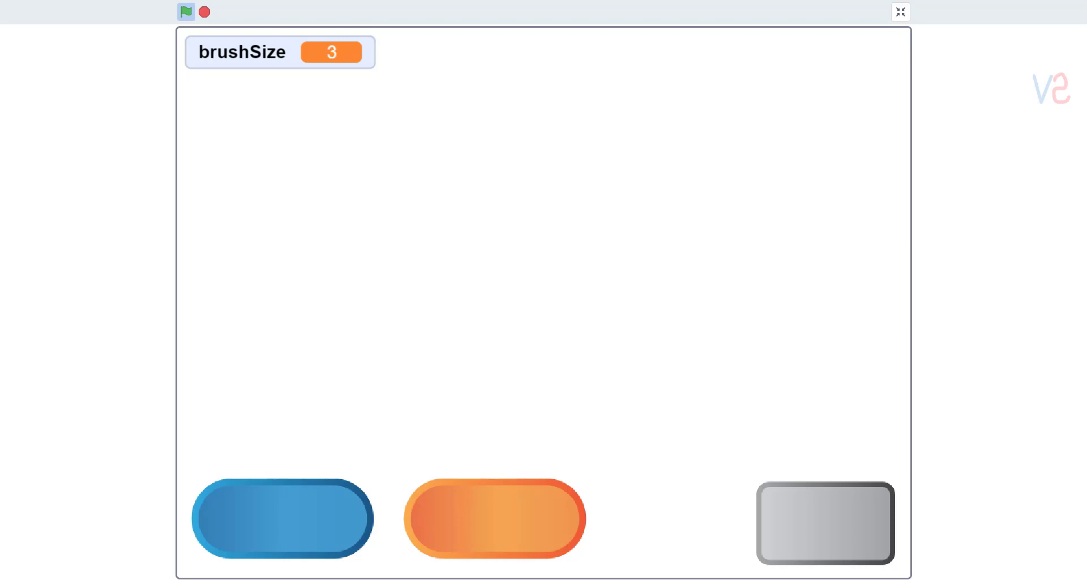
{"action": "left_click_drag", "start_coordinate": [513, 150], "coordinate": [470, 266]}
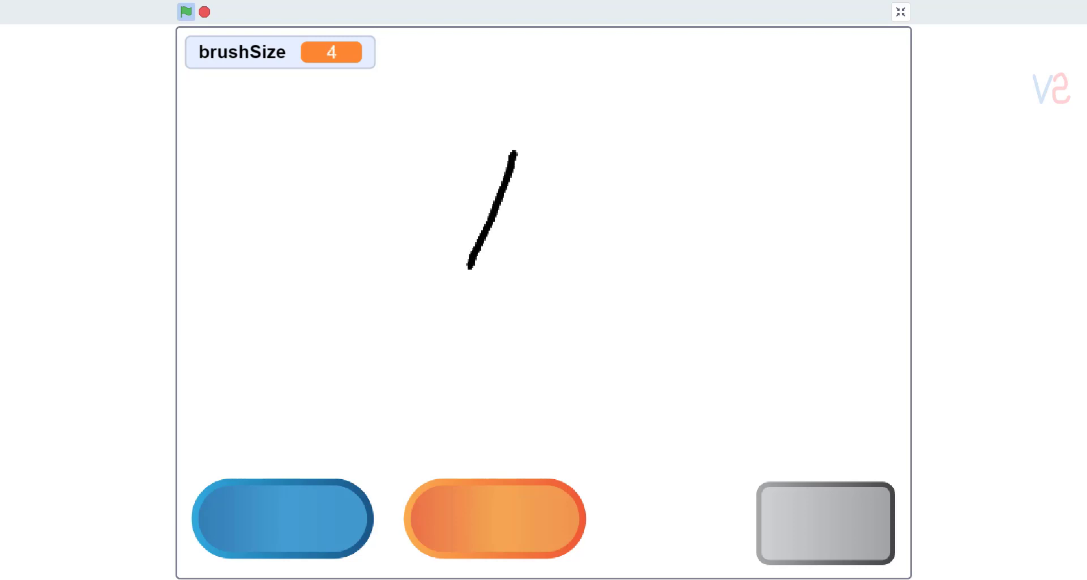